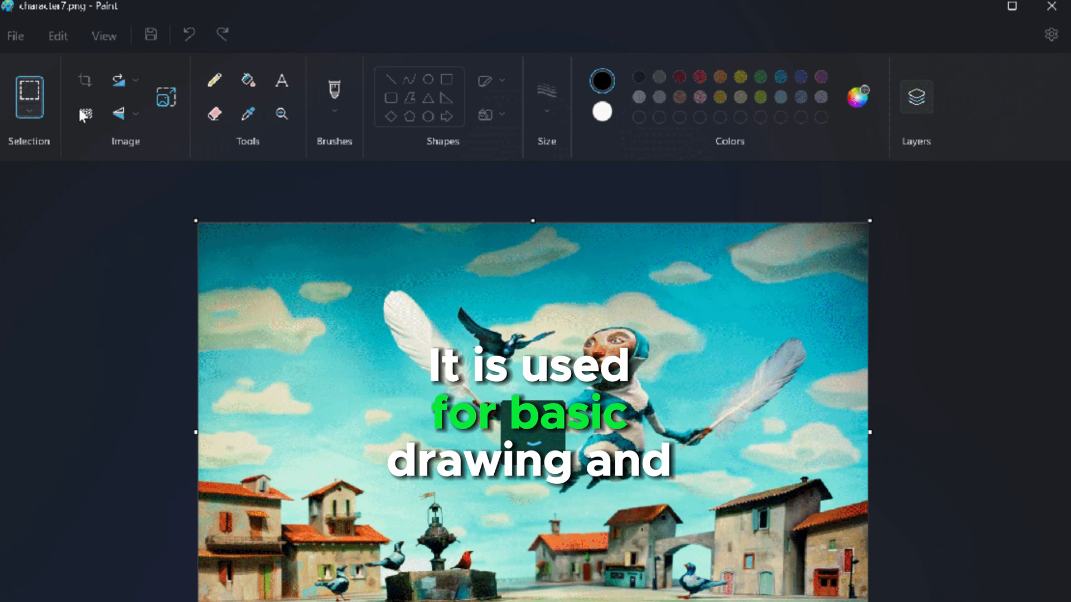
Mix a grey in Edit Colors, then start defining a dark brown for the pixel image
left_click(916, 97)
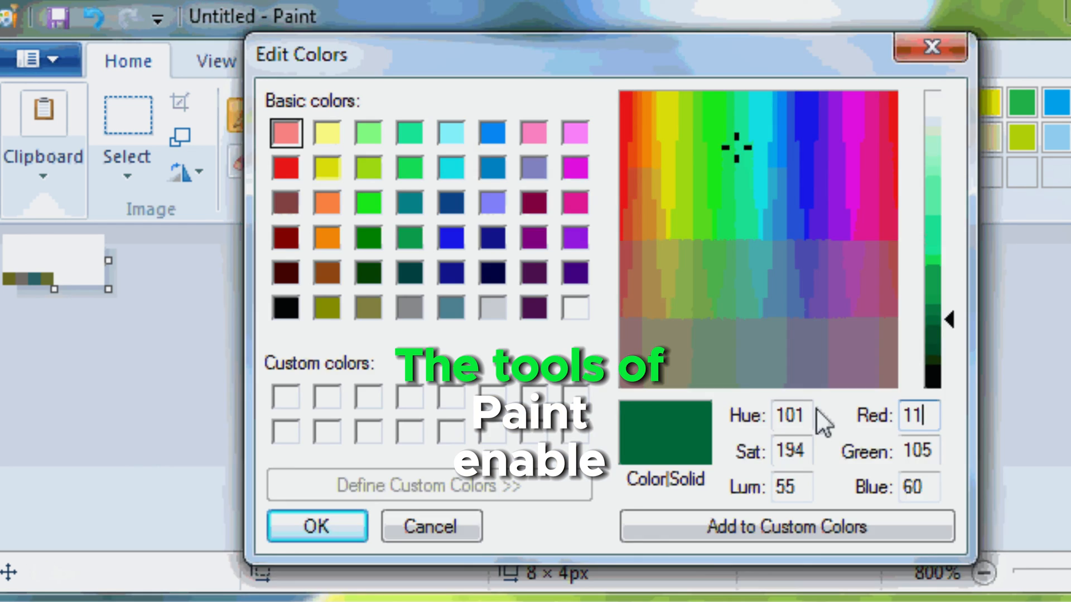
left_click(833, 368)
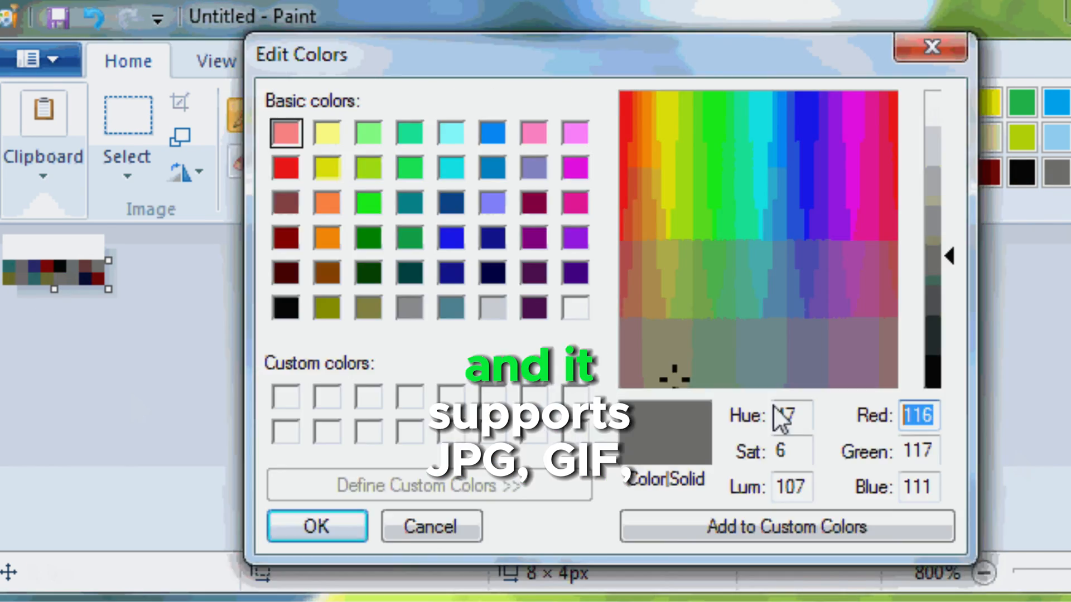
left_click(891, 286)
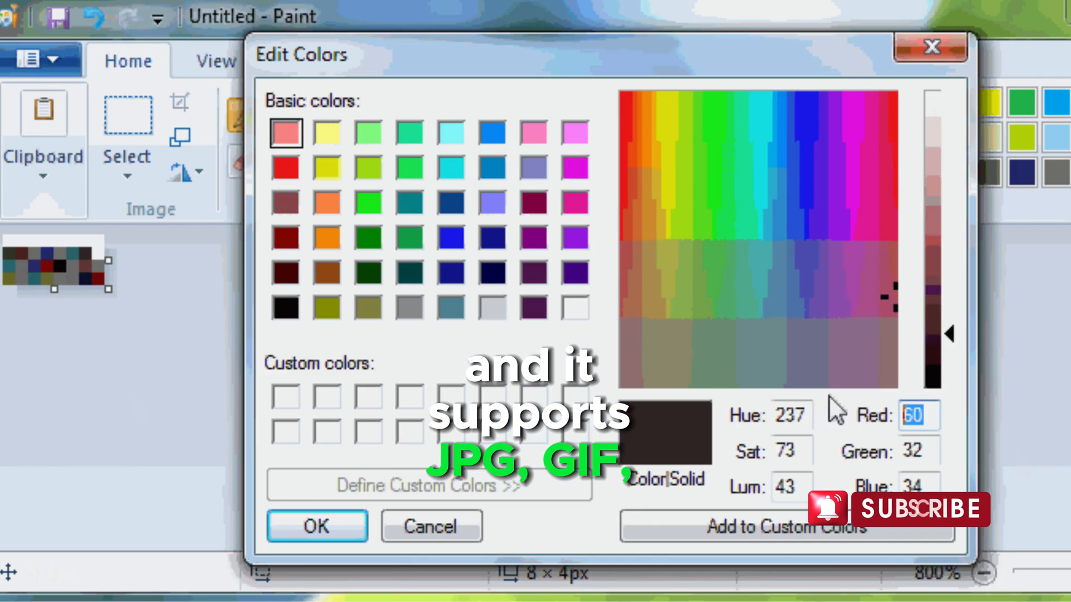